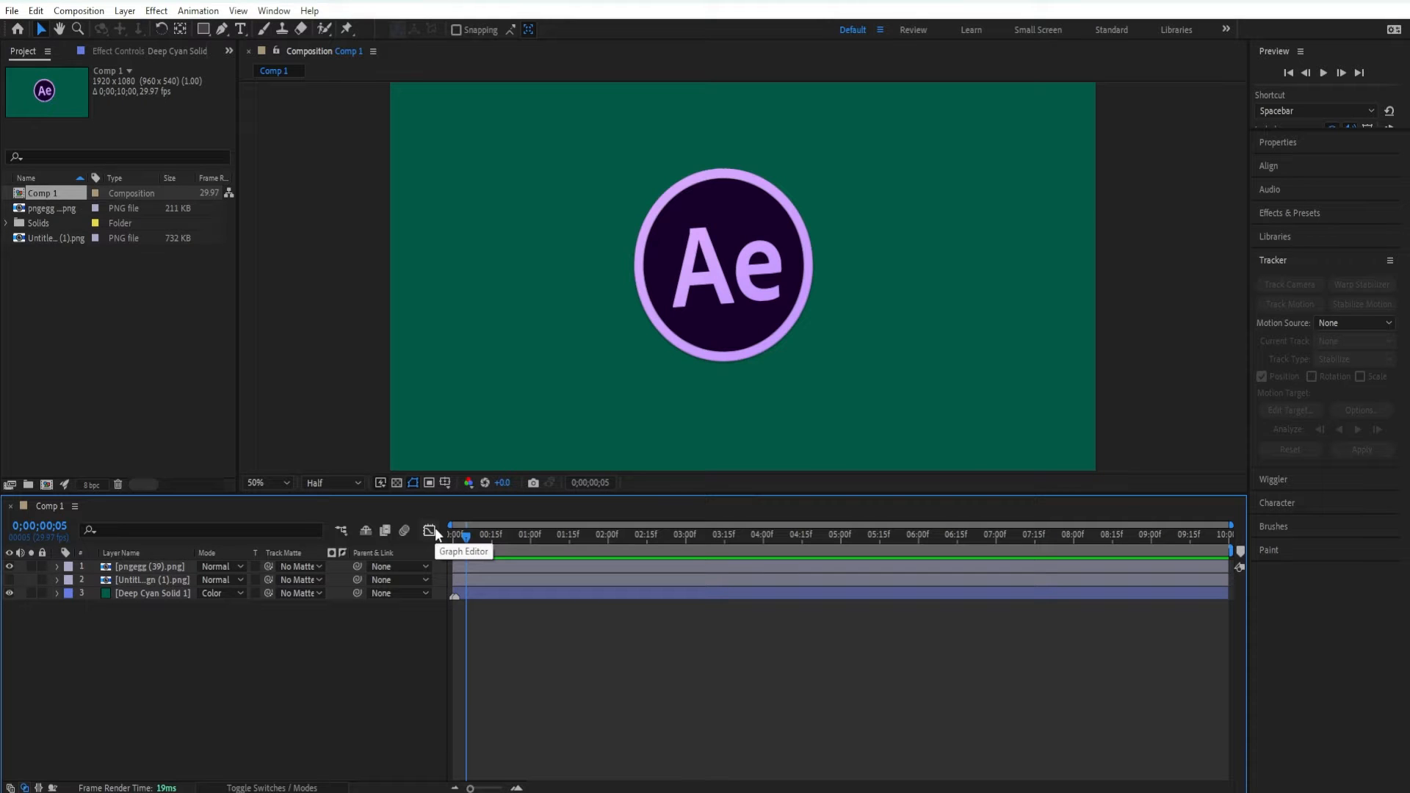
# Step: Select the pngegg (39).png layer to reveal its wiggle(2,5) Position expression
pyautogui.click(147, 566)
pyautogui.write('wiggle(2,5)')
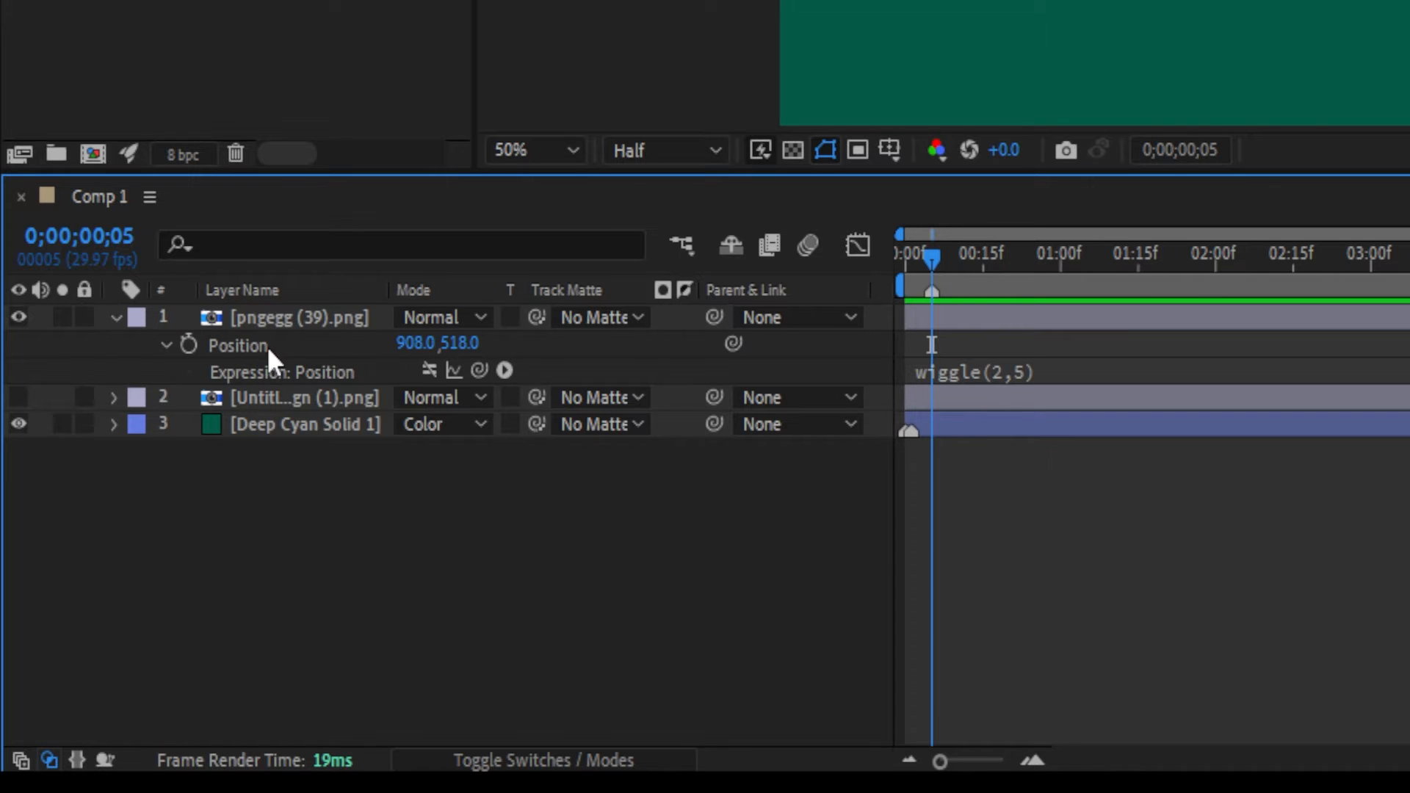
pyautogui.moveTo(306, 382)
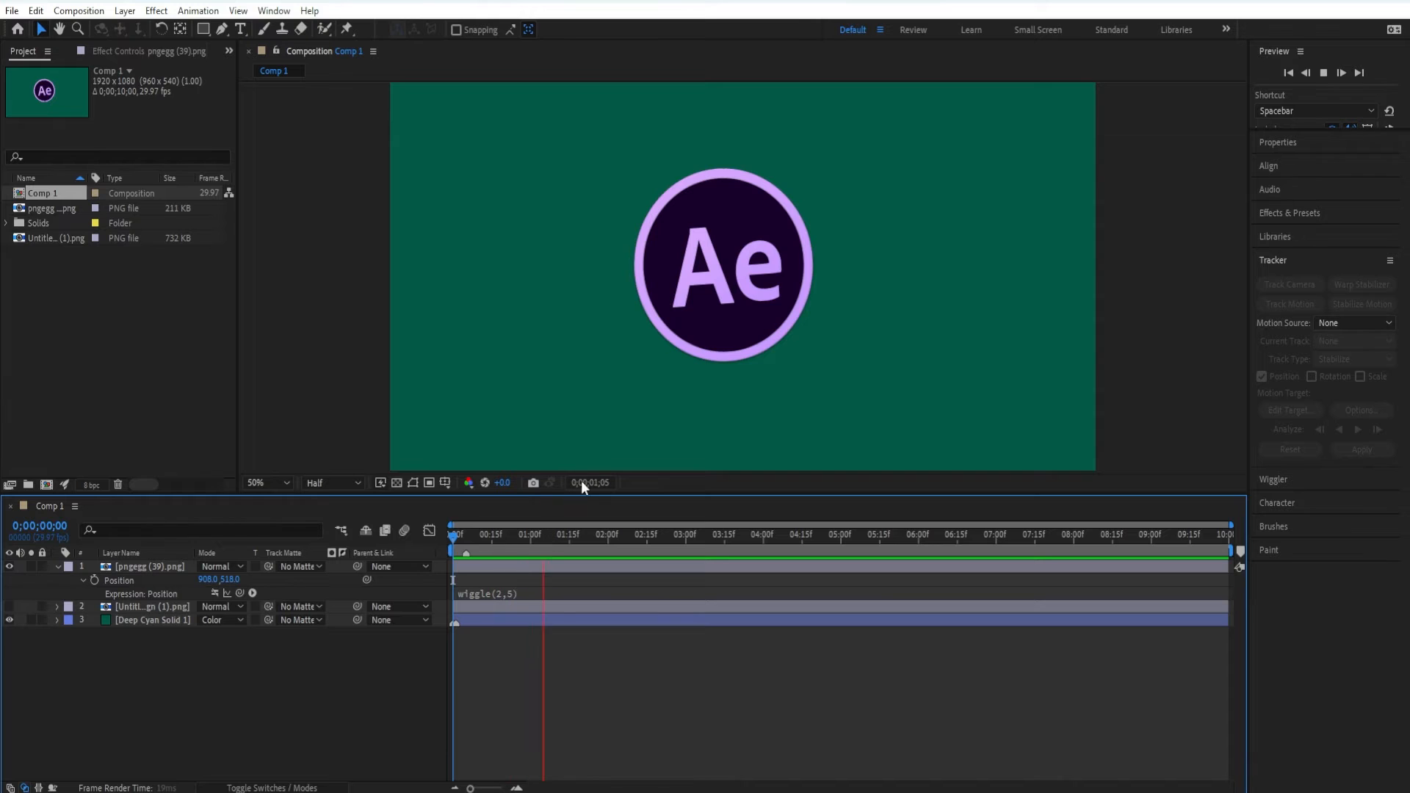
pyautogui.click(700, 533)
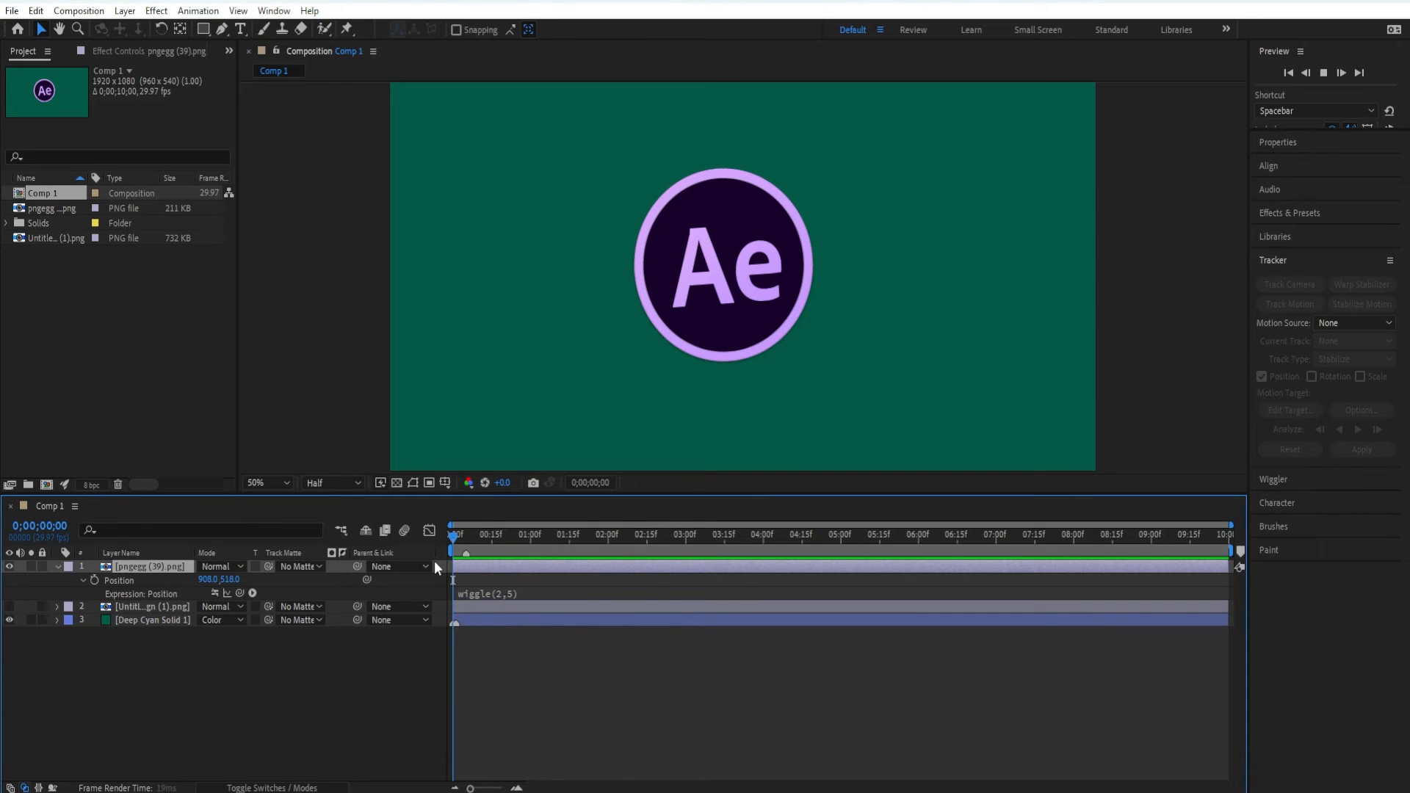
# Step: Toggle the wiggle(2,5) Position expression off, then back on
pyautogui.click(585, 534)
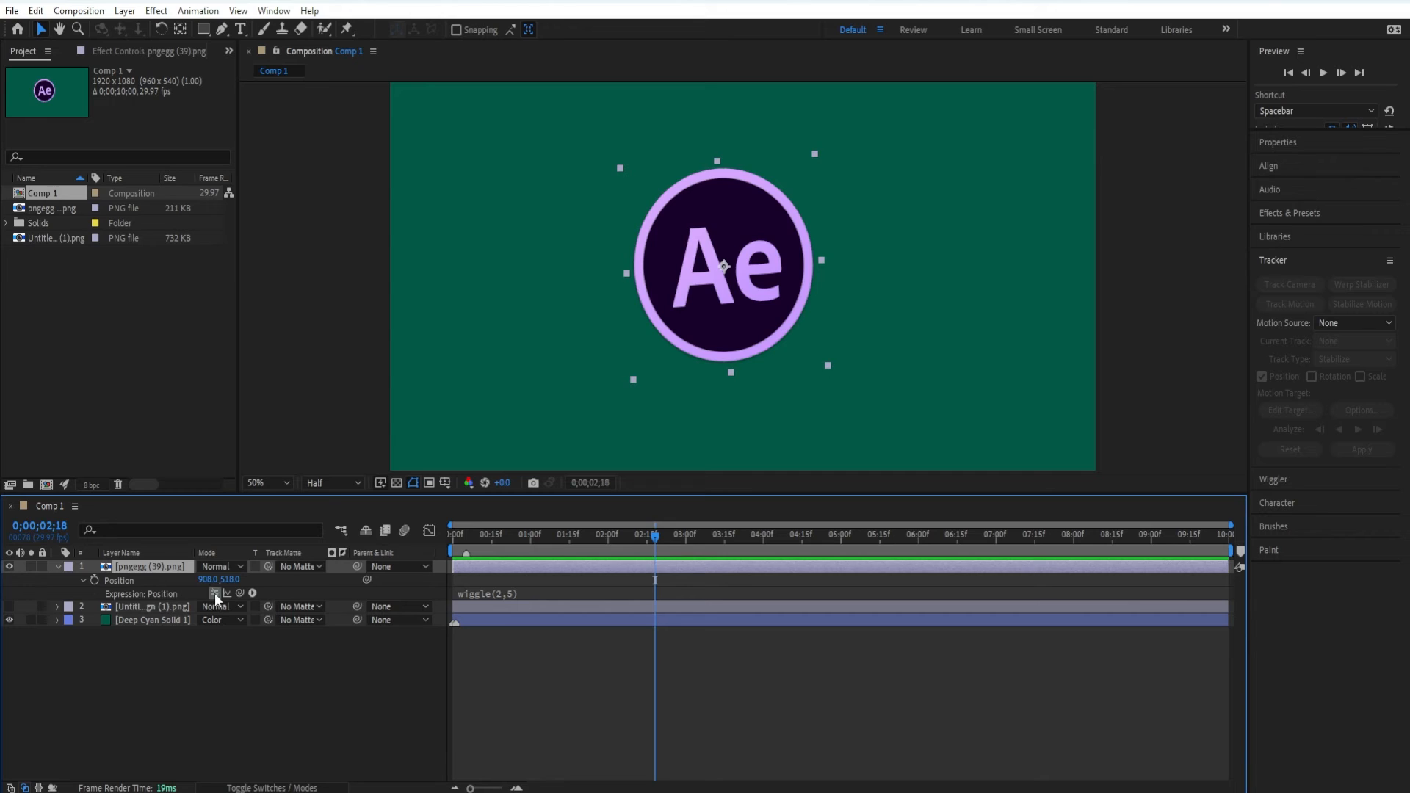
pyautogui.click(452, 534)
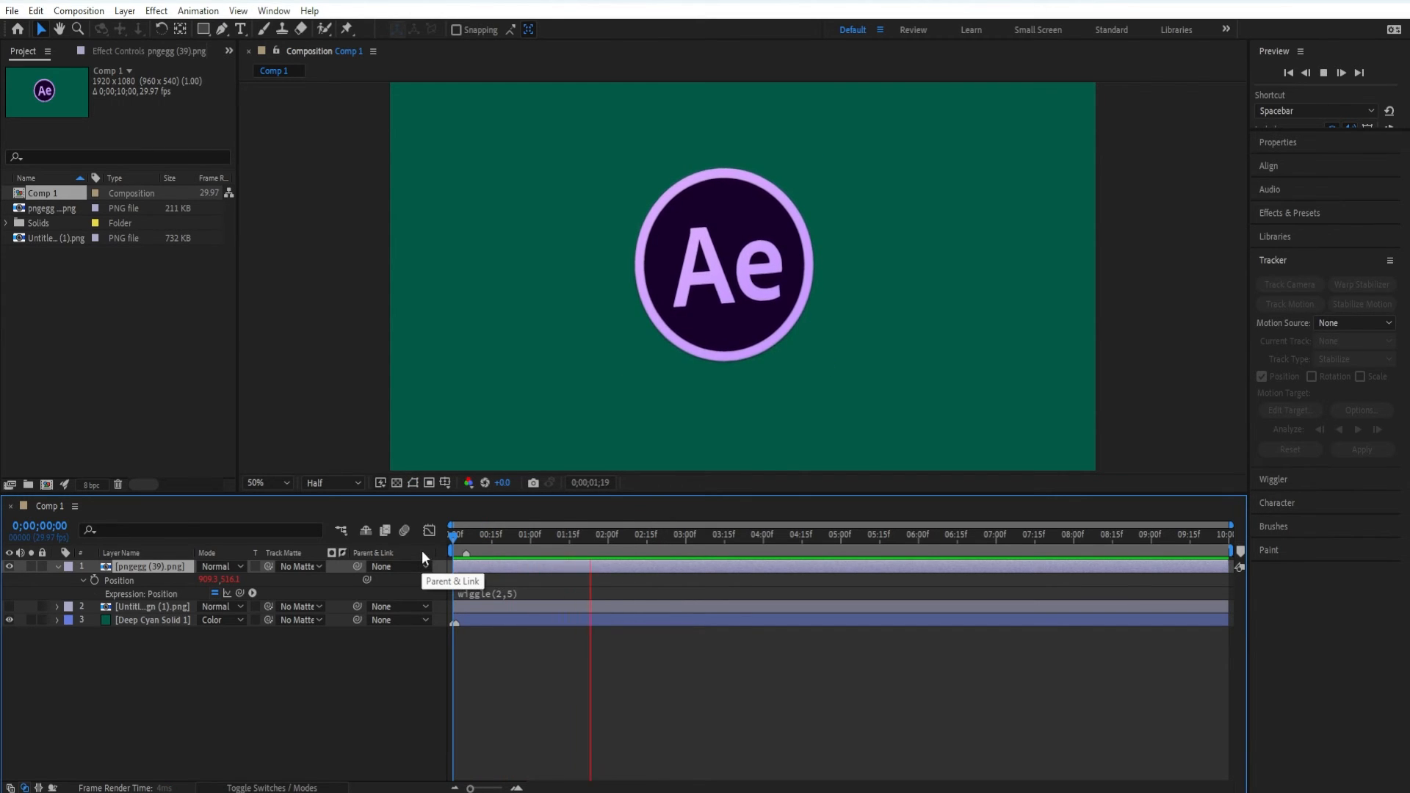
pyautogui.click(634, 534)
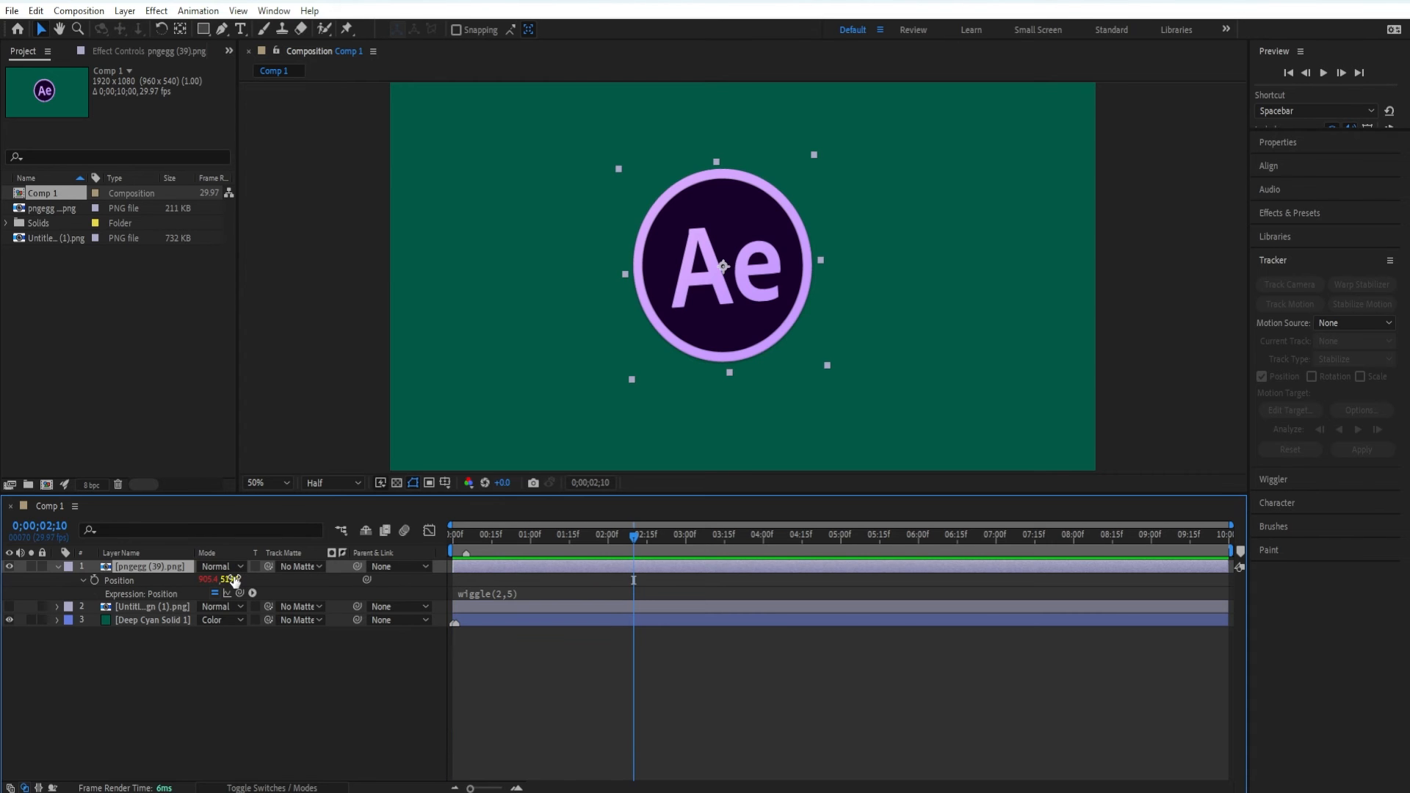